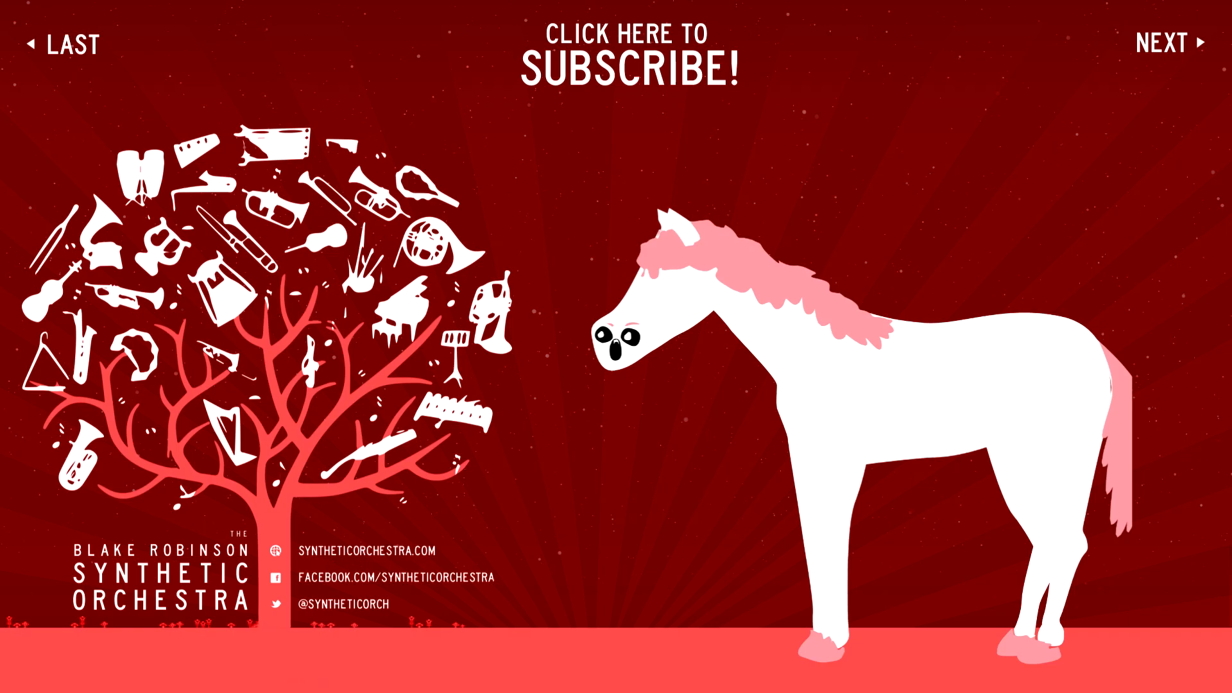
pyautogui.moveTo(632, 67)
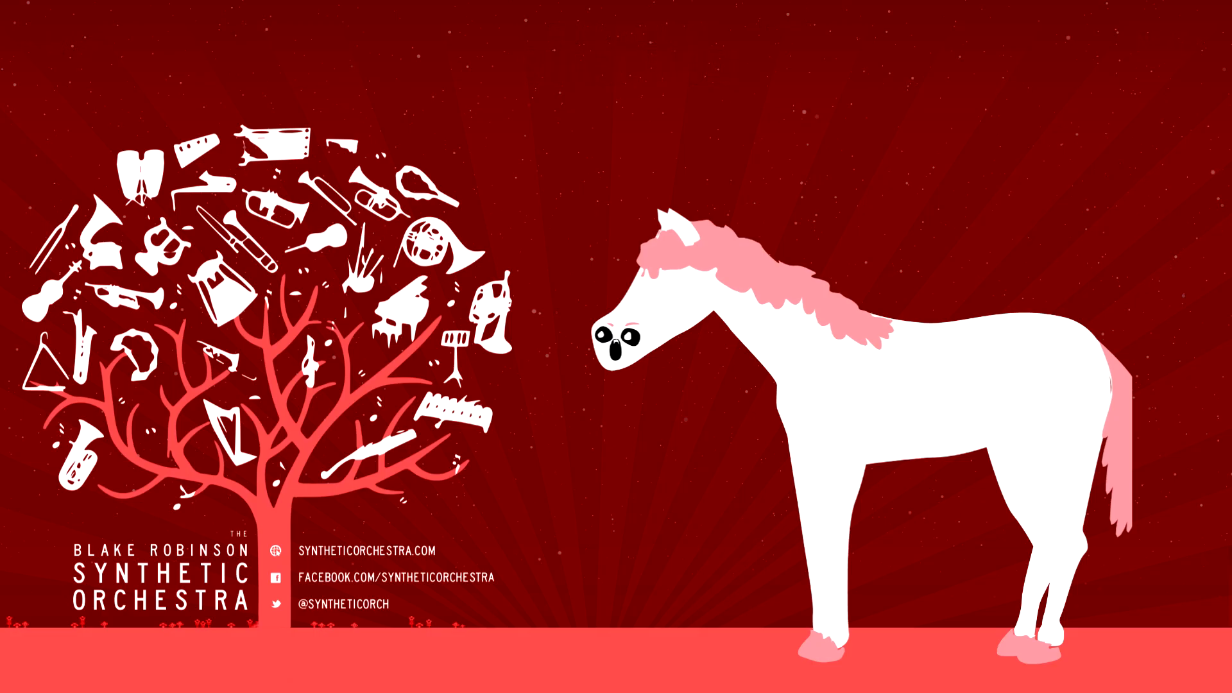
# Step: Let the outro run from the Synthetic Orchestra end card to the Portal Knights end screen
pyautogui.scroll(-3)
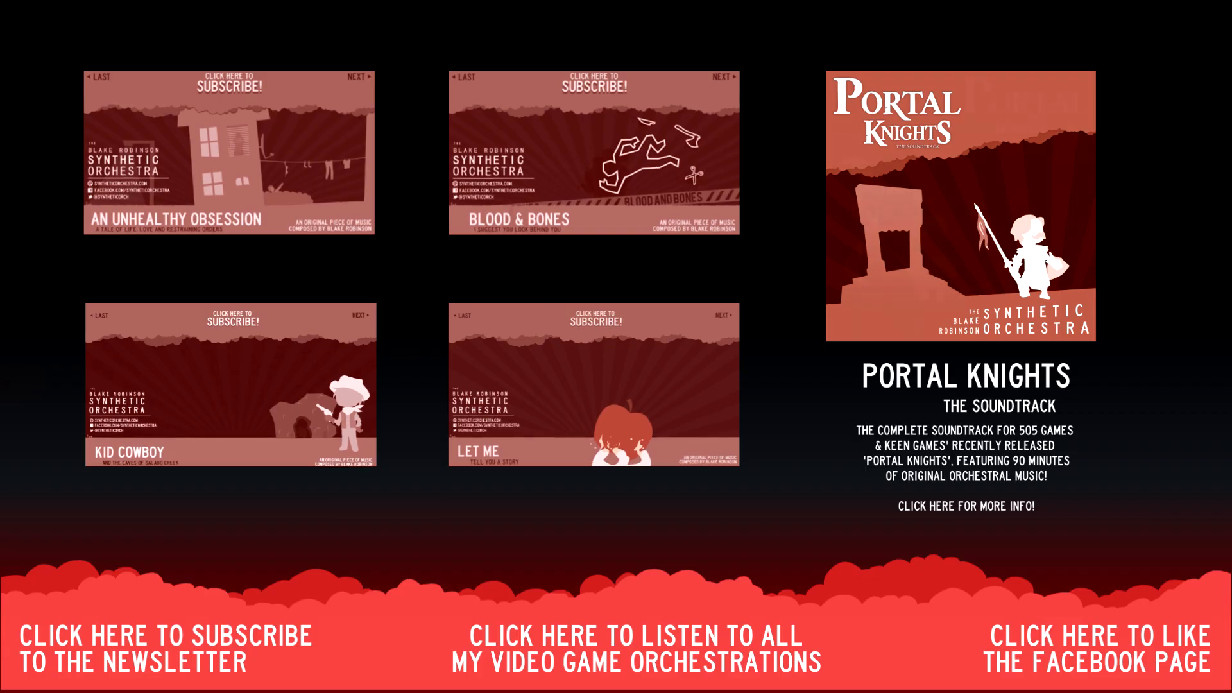
pyautogui.click(230, 154)
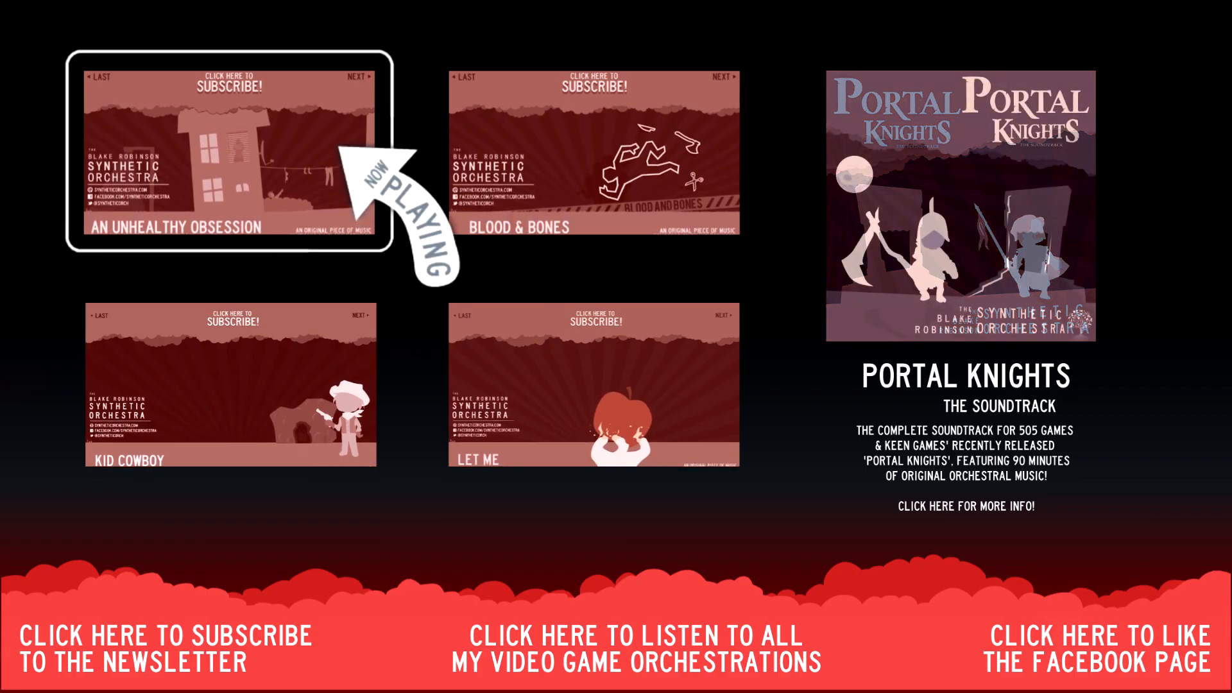